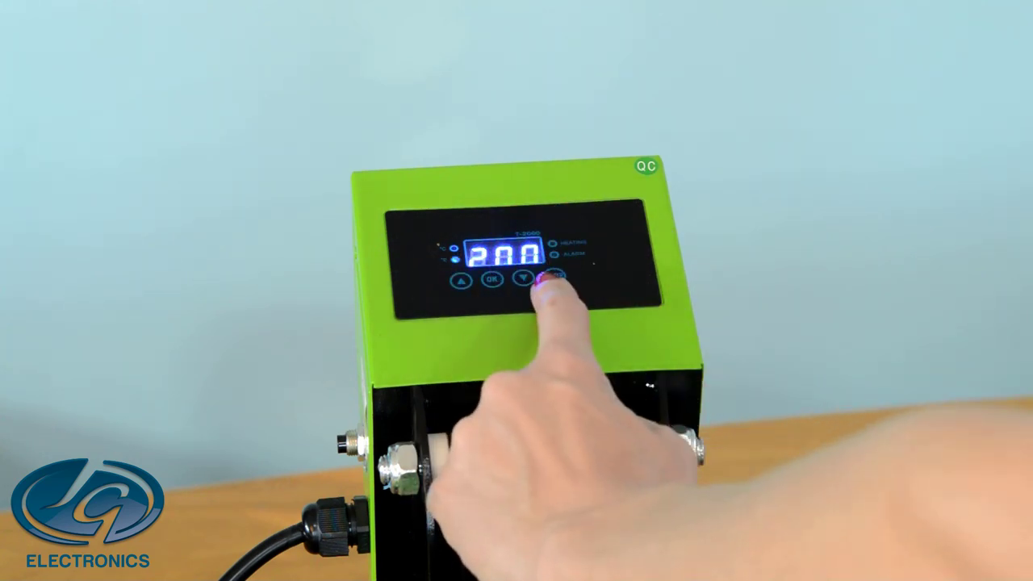
Lower the heat press set temperature from 200 to 197 with the down arrow.
{"action": "left_click", "coordinate": [519, 278]}
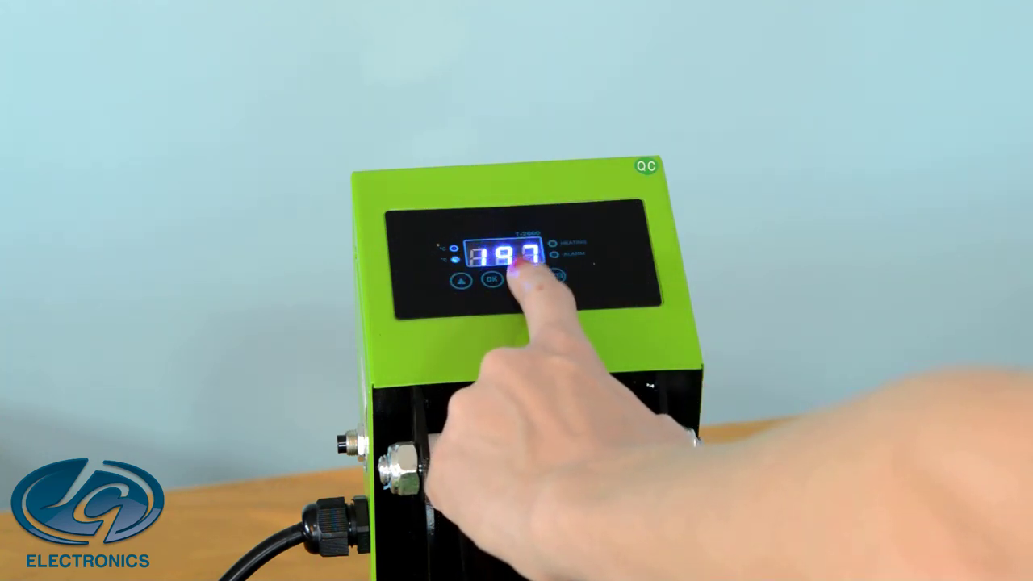